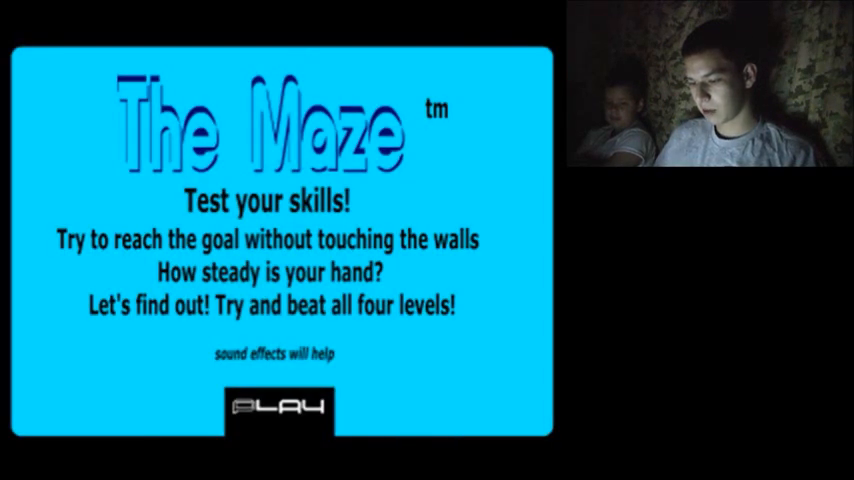
- Start The Maze from the title screen using the PLAY button to reach Level 1
{"action": "left_click", "coordinate": [279, 407]}
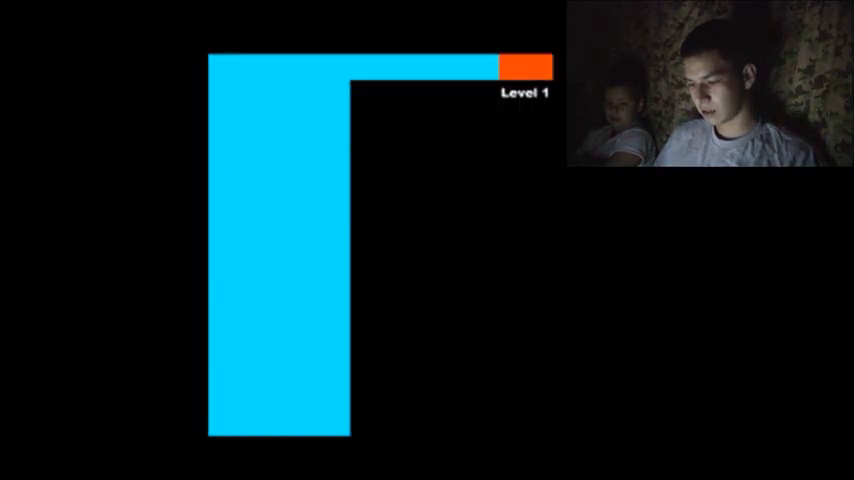